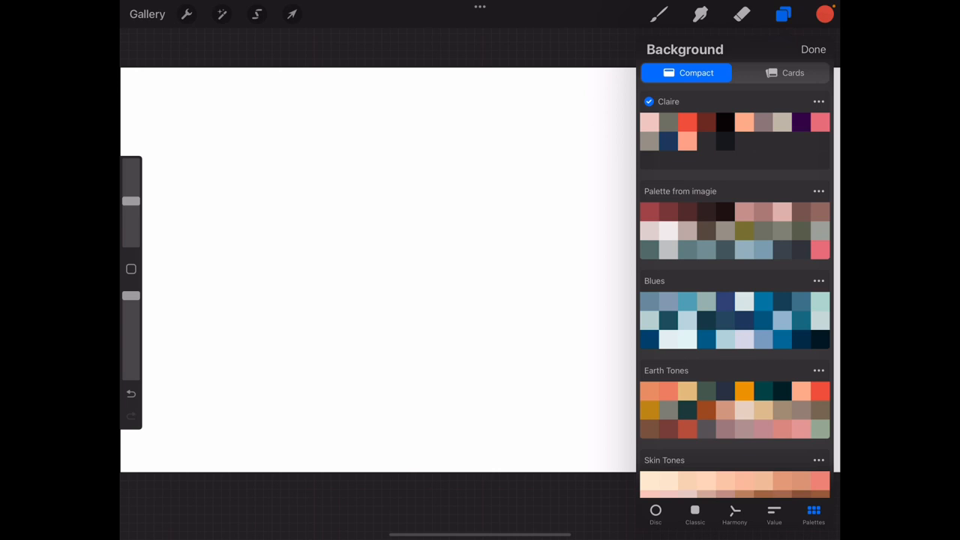
Step: Browse the palette collections and finish reviewing the brush in Brush Studio
{"action": "scroll", "scroll_direction": "down", "scroll_amount": 3}
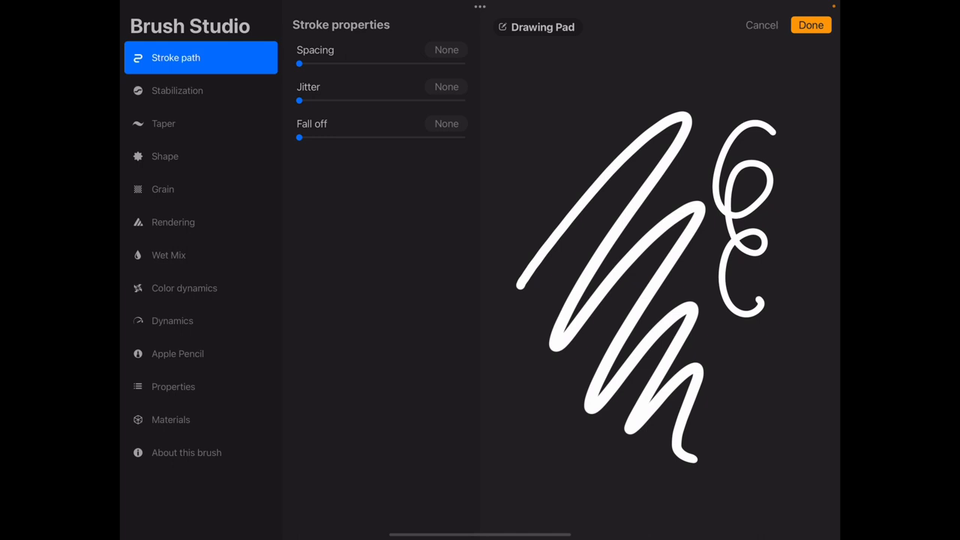
{"action": "left_click", "coordinate": [810, 24]}
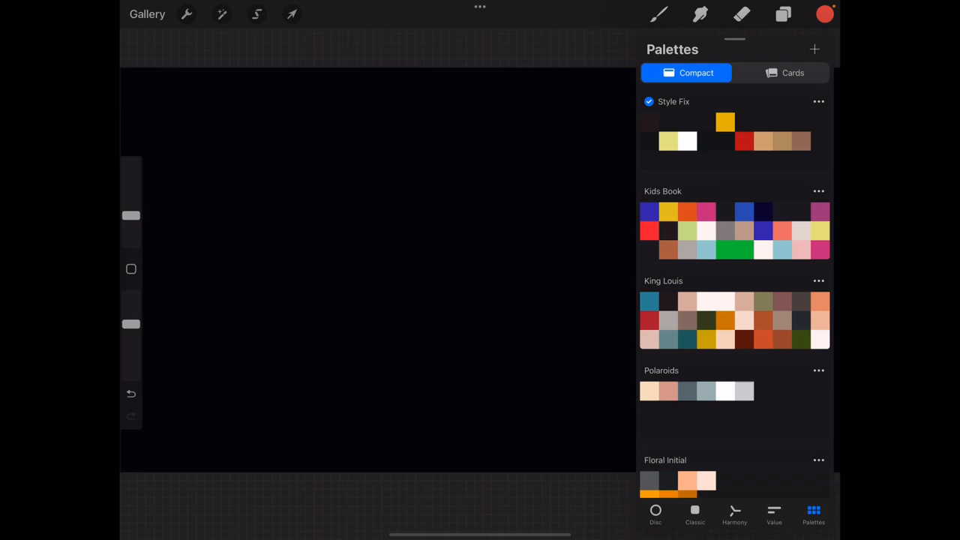
Step: Return to the canvas and begin lettering 'Somed' in white at top left
{"action": "left_click", "coordinate": [825, 14]}
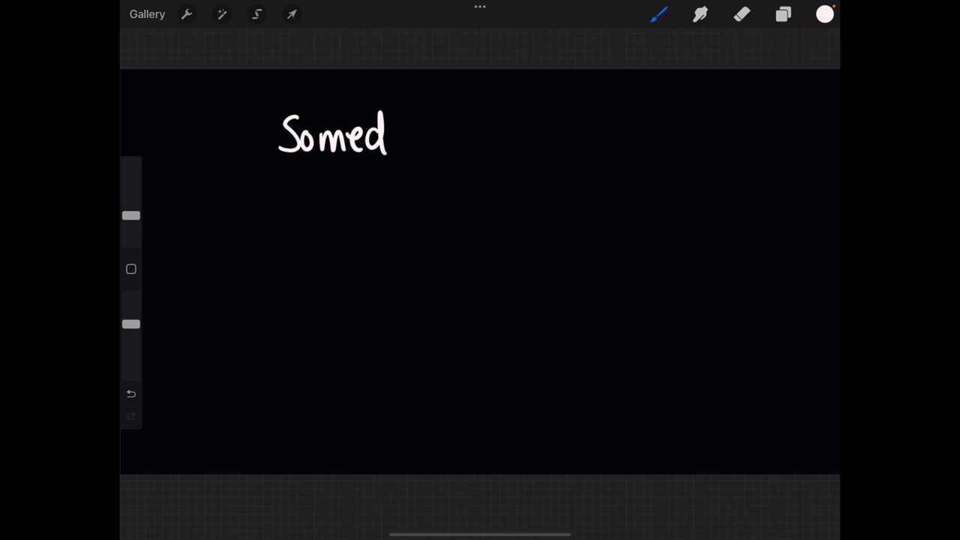
Step: Letter the rest of 'Somedays you just have to make your own sunshine' across two lines
{"action": "left_click_drag", "start_coordinate": [390, 143], "coordinate": [450, 150]}
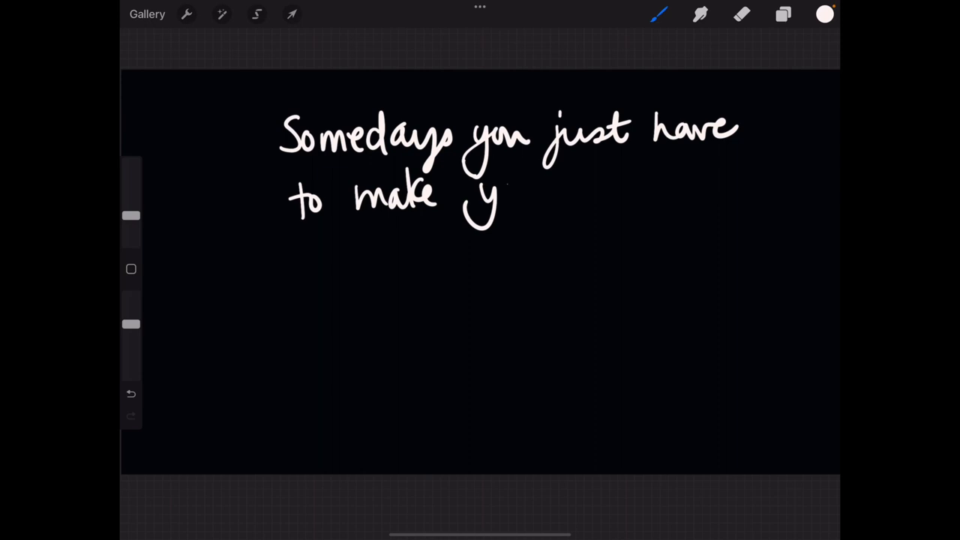
{"action": "left_click_drag", "start_coordinate": [510, 188], "coordinate": [817, 183]}
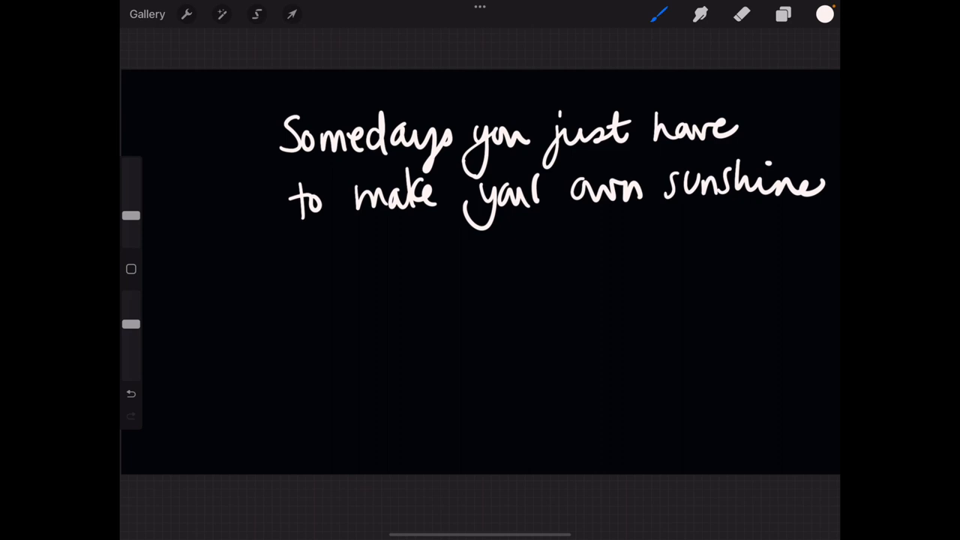
{"action": "left_click", "coordinate": [291, 14]}
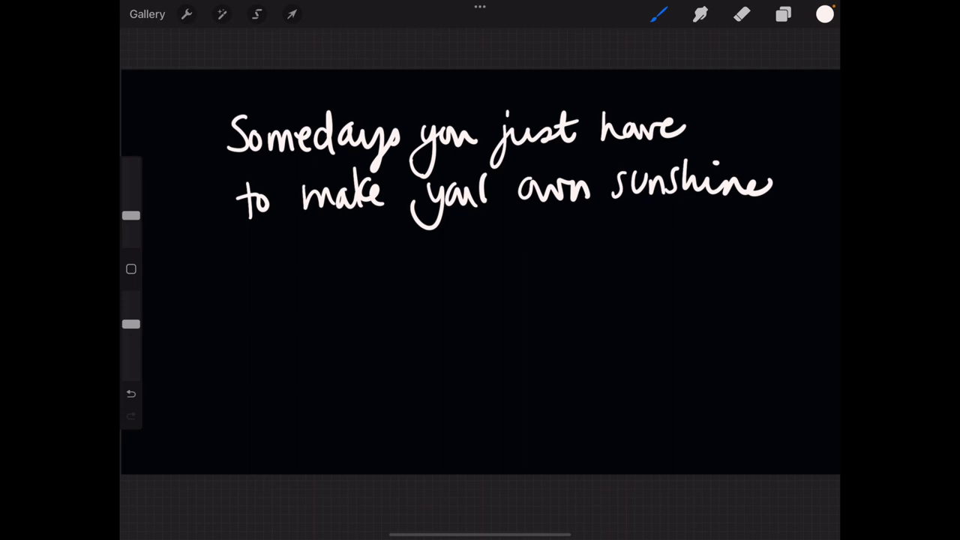
Step: Redraw the two-line quote as a neater, evenly spaced centred version
{"action": "left_click", "coordinate": [741, 14]}
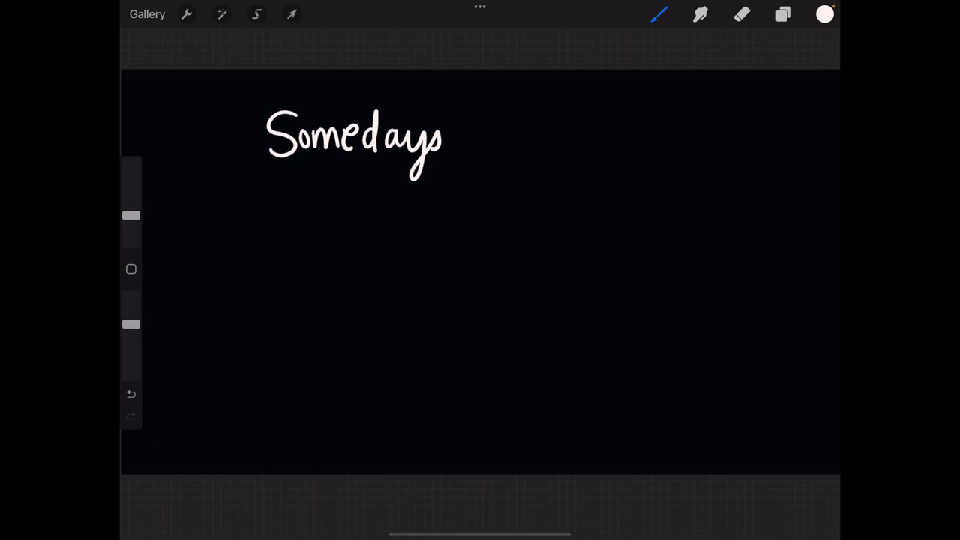
{"action": "left_click_drag", "start_coordinate": [472, 135], "coordinate": [682, 135]}
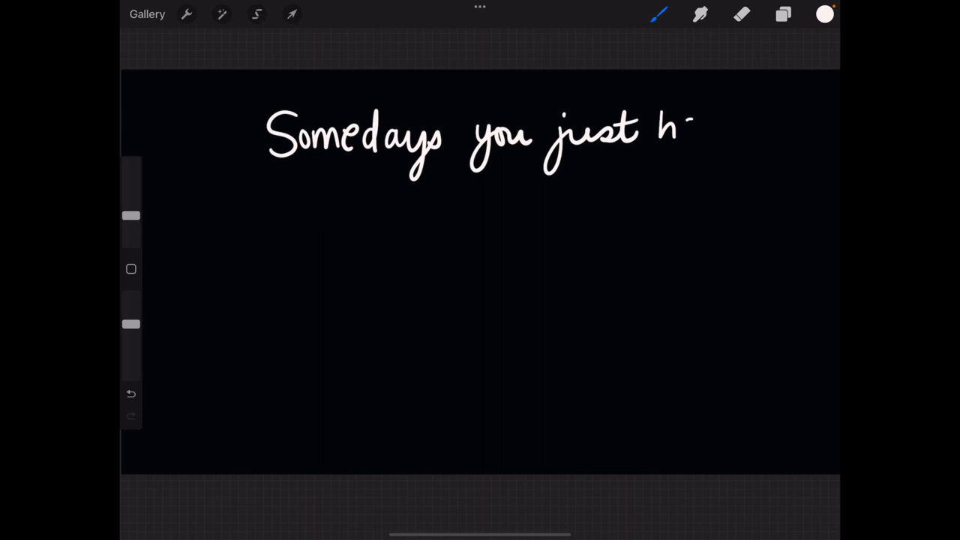
{"action": "left_click_drag", "start_coordinate": [667, 135], "coordinate": [720, 135]}
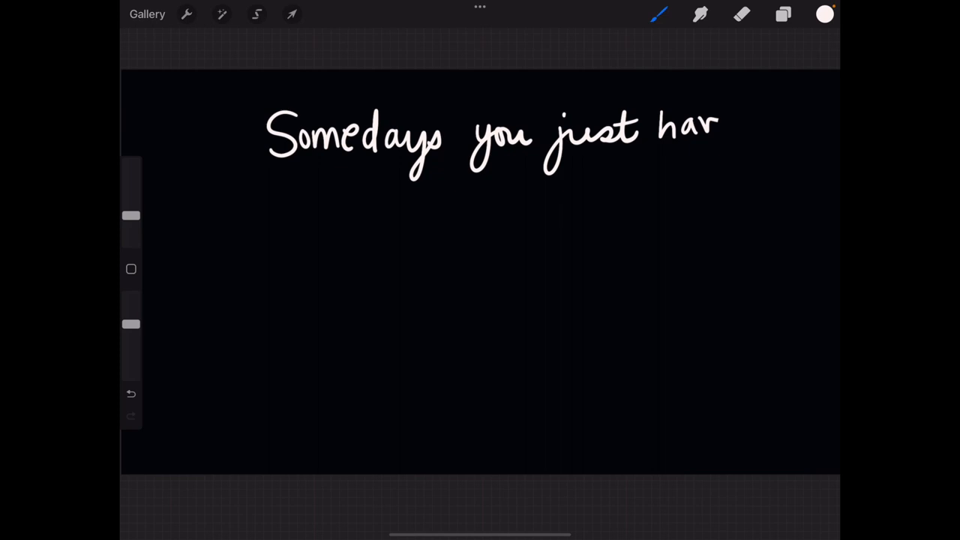
{"action": "left_click_drag", "start_coordinate": [237, 195], "coordinate": [375, 217]}
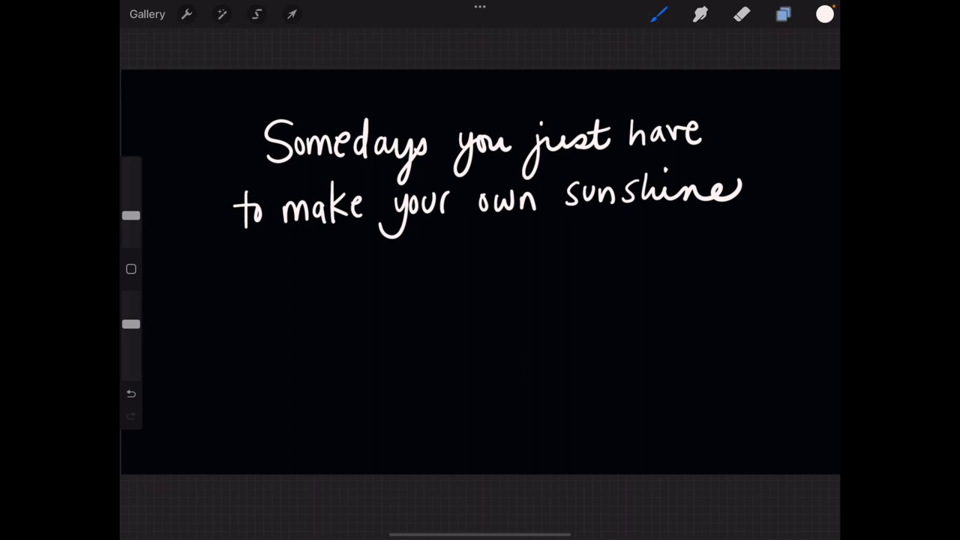
{"action": "left_click", "coordinate": [783, 14]}
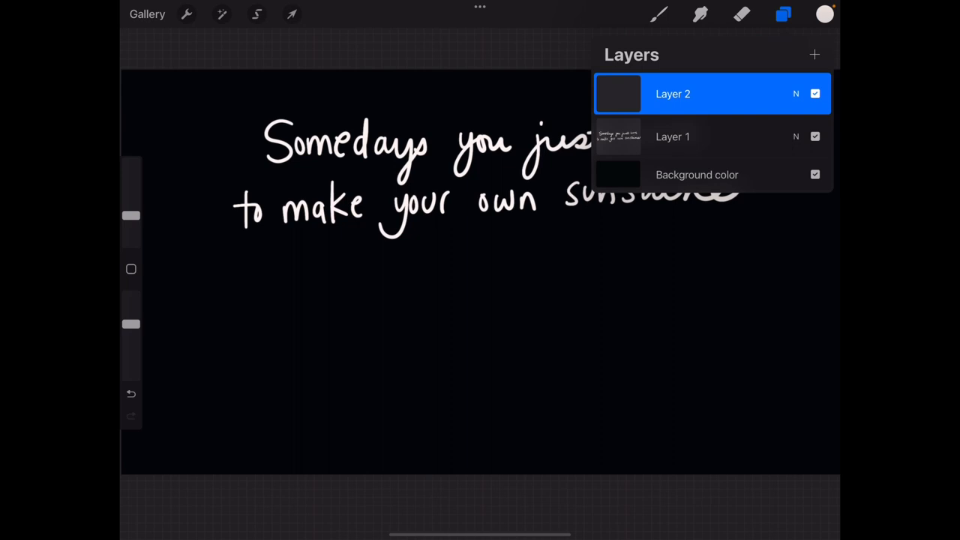
Step: Add Layer 2 above the quote and draw the sun's circle with two eye marks
{"action": "left_click", "coordinate": [783, 13]}
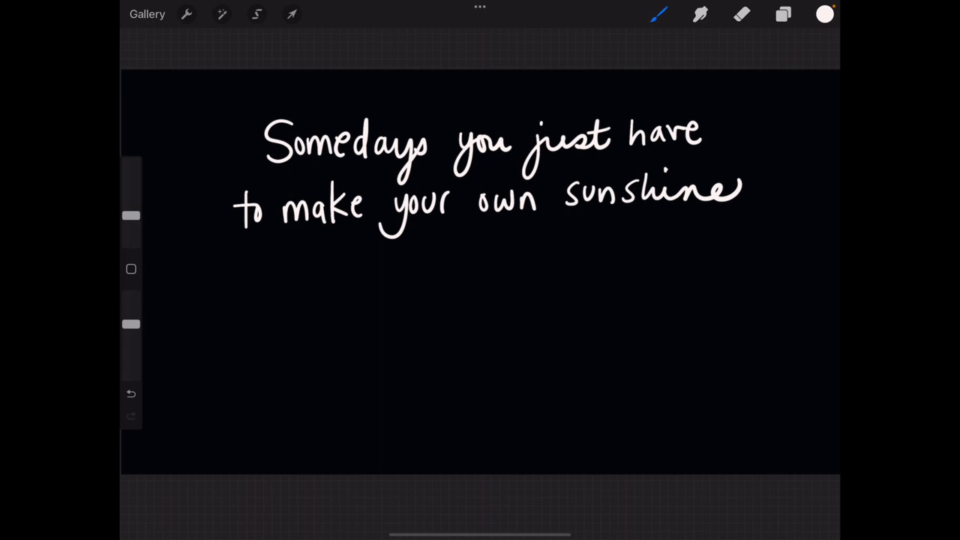
{"action": "left_click", "coordinate": [783, 13]}
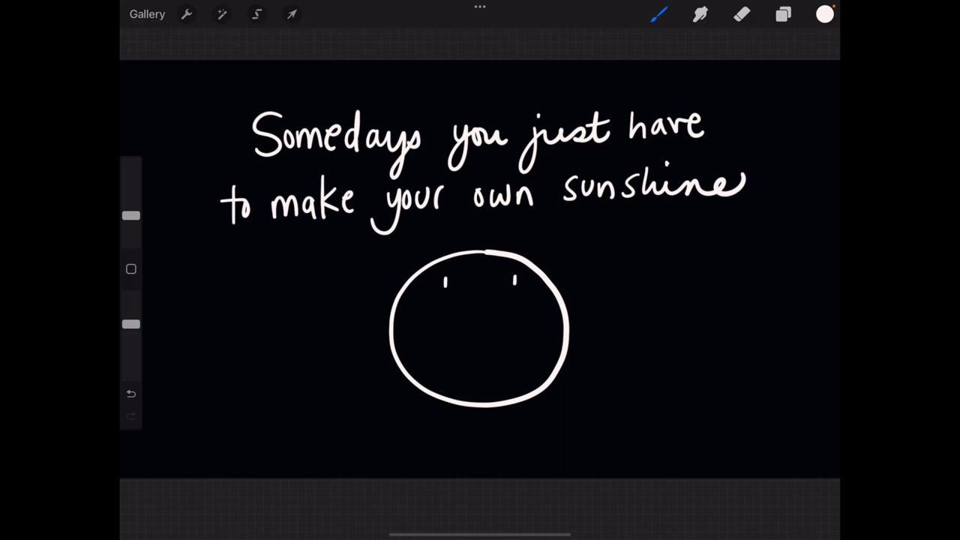
Step: Give the sun circle a smile and surrounding rays, then finish lettering 'sunshine'
{"action": "left_click_drag", "start_coordinate": [473, 292], "coordinate": [495, 368]}
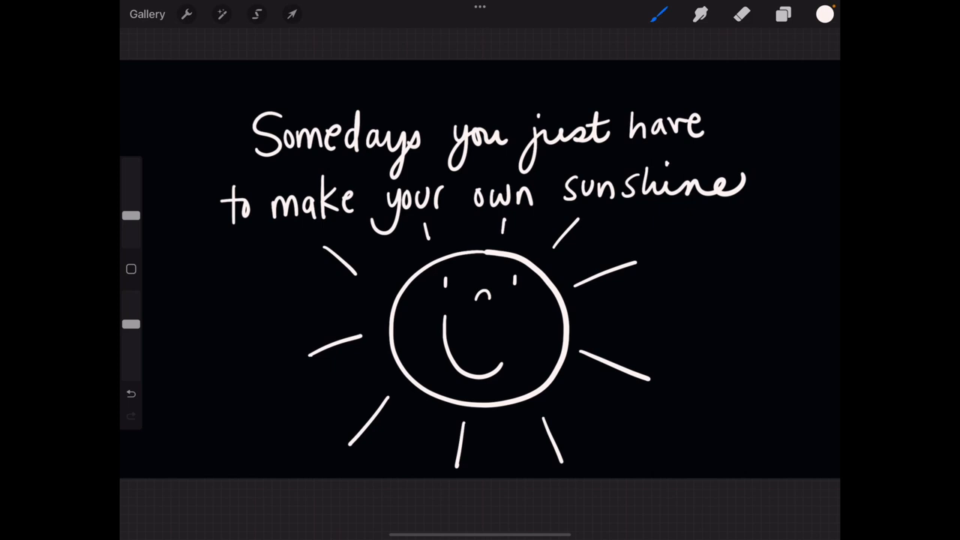
{"action": "left_click", "coordinate": [783, 15]}
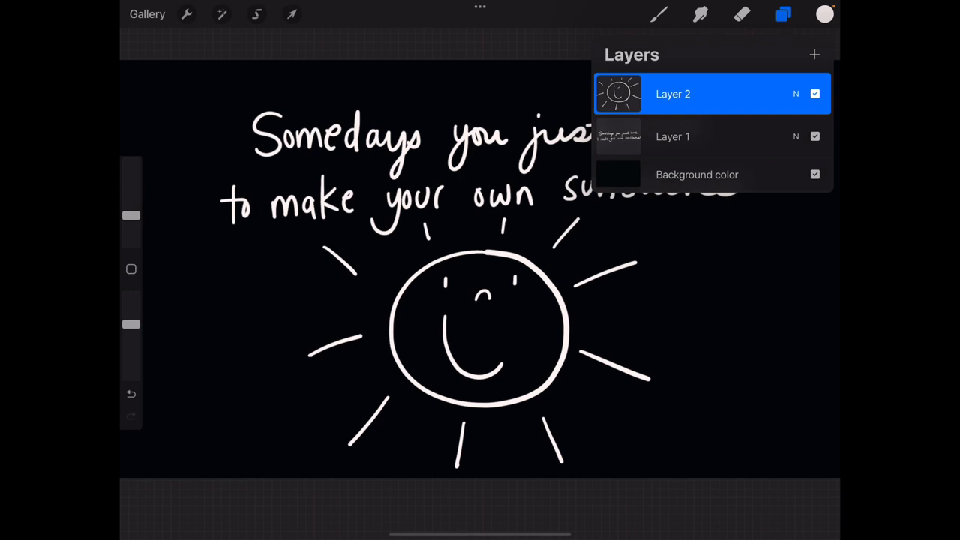
{"action": "left_click", "coordinate": [814, 54]}
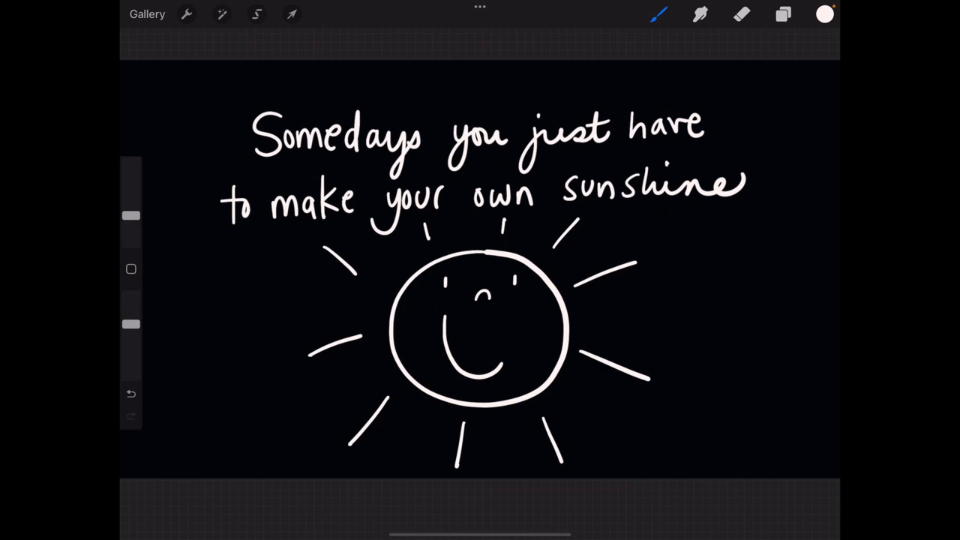
Step: Move the quote higher and pick up the sun drawing to reposition it
{"action": "left_click", "coordinate": [783, 13]}
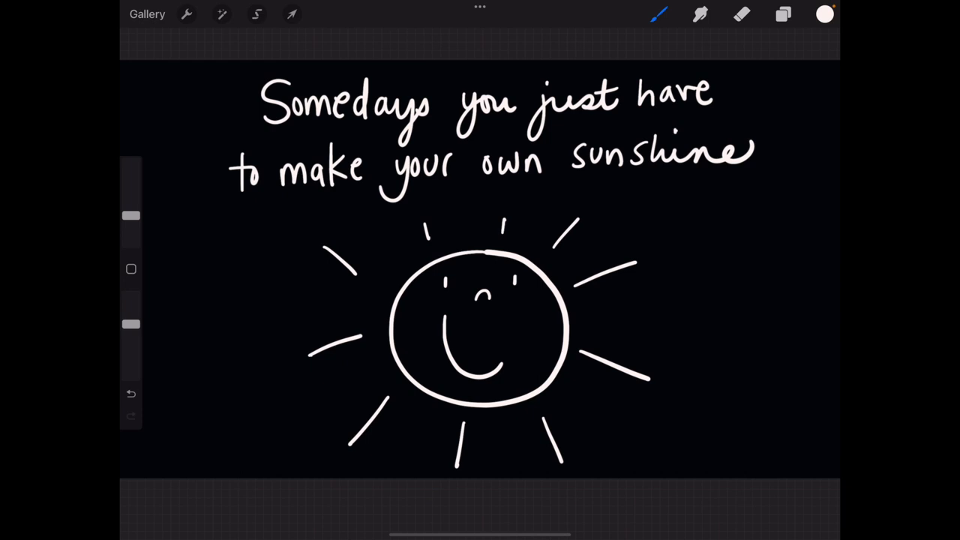
{"action": "left_click", "coordinate": [291, 13]}
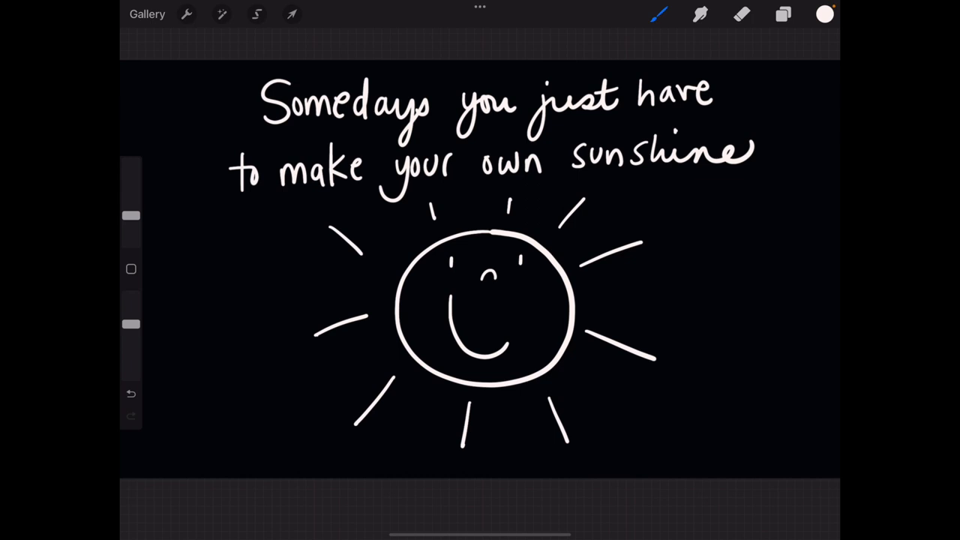
Step: ColorDrop orange into the sun's round face, keeping the white outline and rays
{"action": "left_click", "coordinate": [823, 14]}
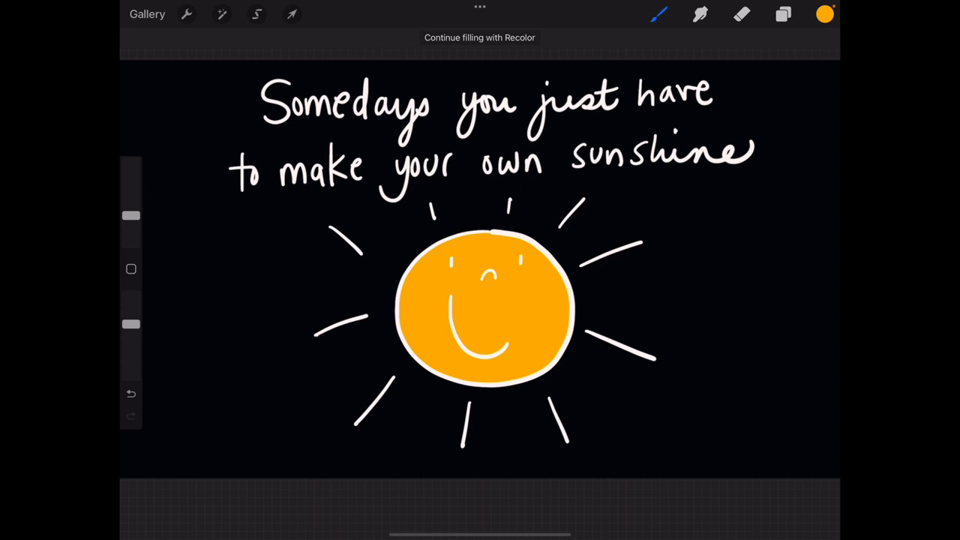
Step: Choose a deeper orange on the colour disc as the active painting colour
{"action": "left_click", "coordinate": [825, 13]}
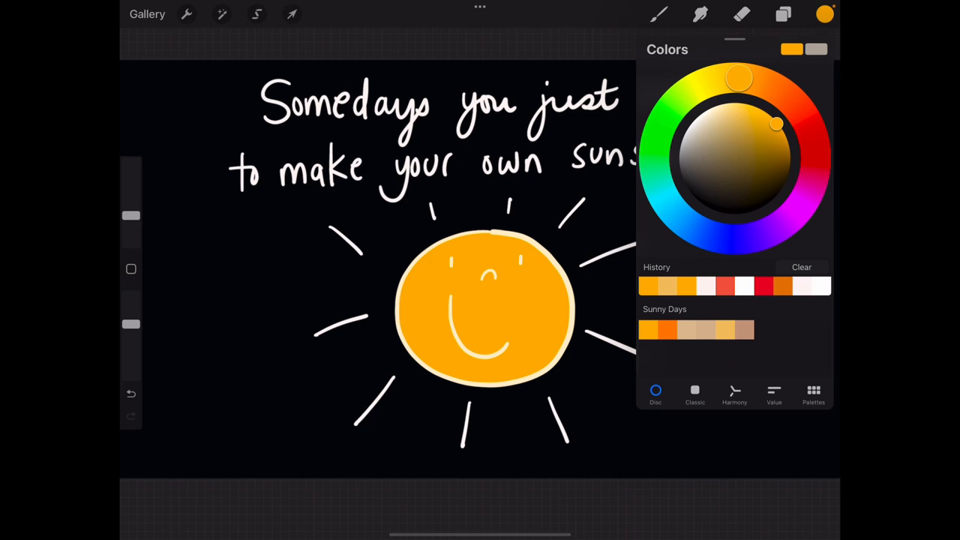
{"action": "left_click", "coordinate": [657, 13]}
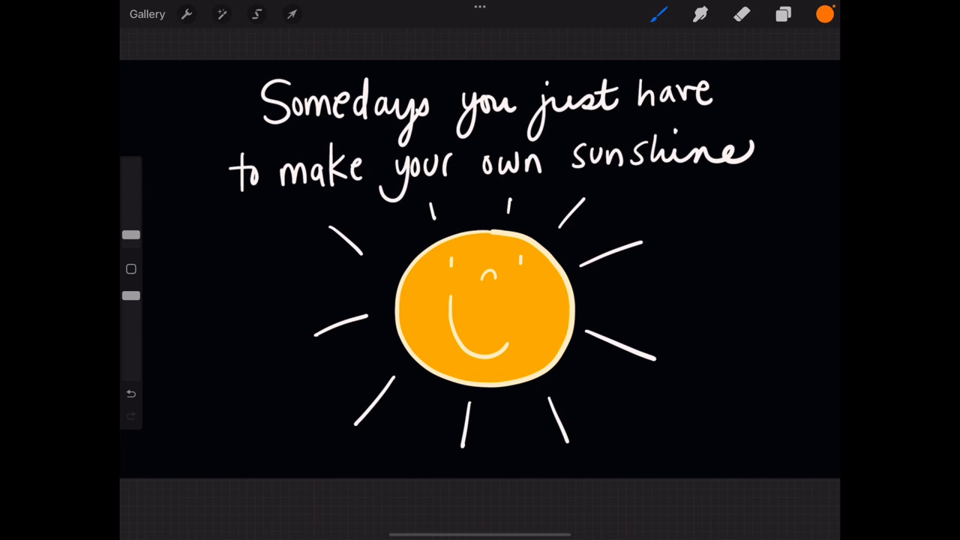
Step: Paint rosy deeper-orange cheeks on the sun and switch to yellow-orange for ray highlights
{"action": "left_click", "coordinate": [538, 293]}
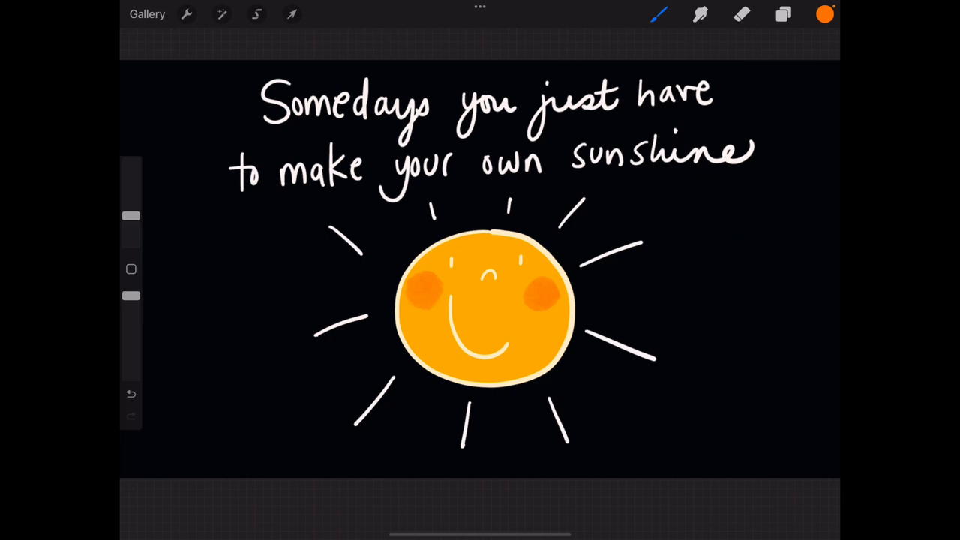
{"action": "left_click", "coordinate": [657, 13]}
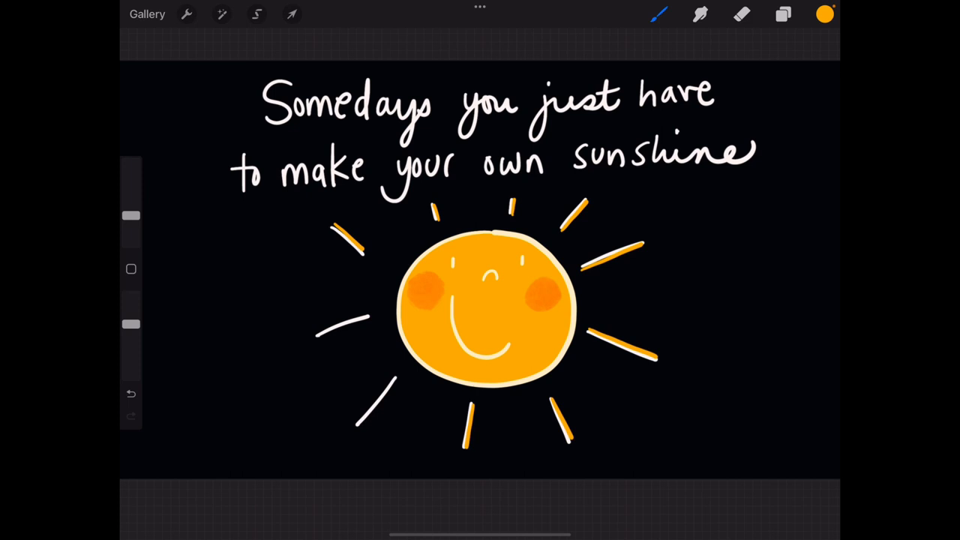
Step: Accent every remaining ray in yellow-orange and dot the ray tips
{"action": "left_click", "coordinate": [825, 14]}
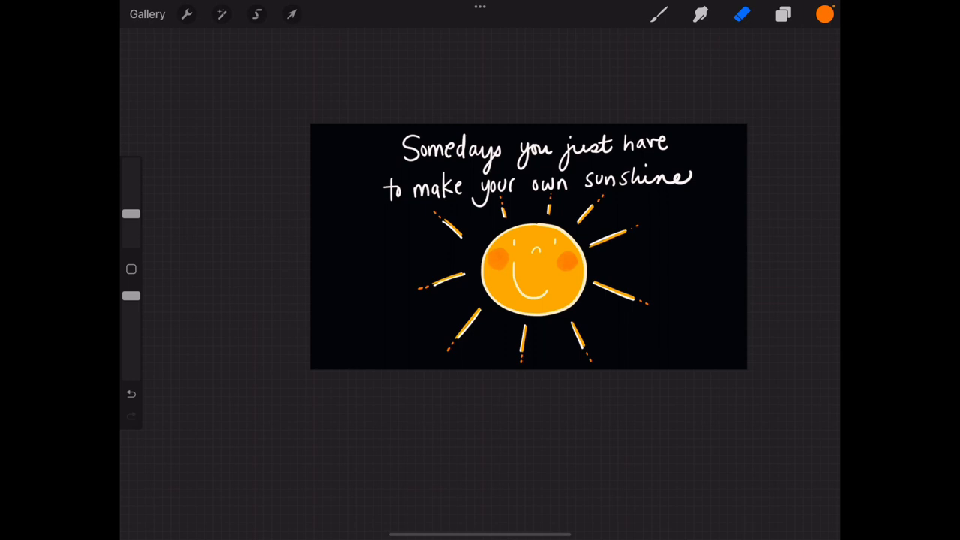
Step: Paint deeper orange strokes flanking each of the sun's white rays for a fuller glow
{"action": "left_click", "coordinate": [657, 14]}
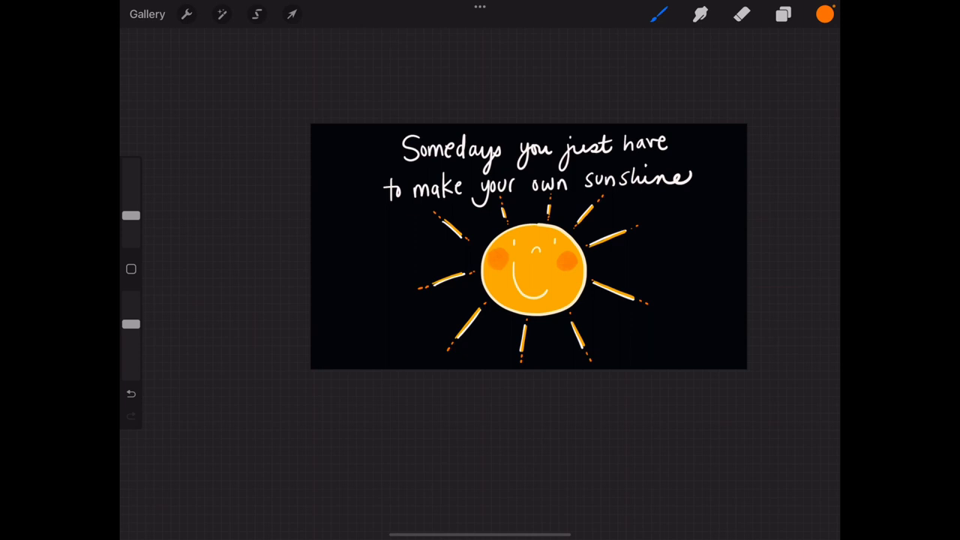
{"action": "left_click_drag", "start_coordinate": [593, 247], "coordinate": [632, 233]}
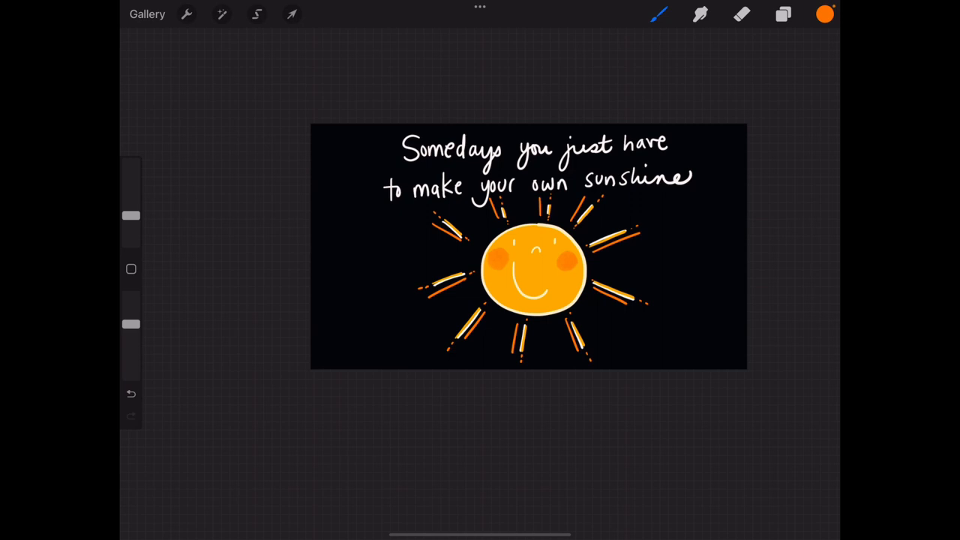
Step: Reposition the quote layer above the sun, then sign a white '#done' in the bottom-right corner
{"action": "left_click", "coordinate": [783, 14]}
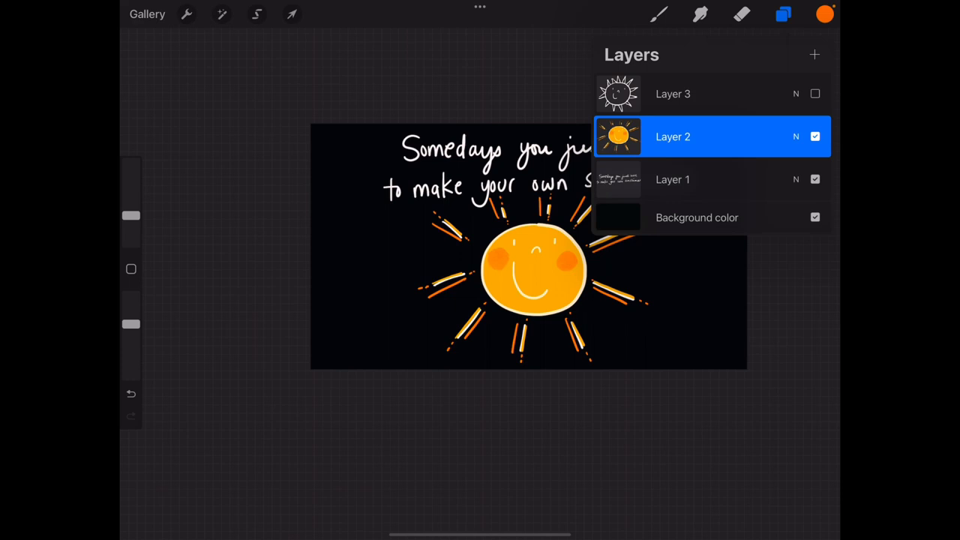
{"action": "left_click", "coordinate": [290, 15]}
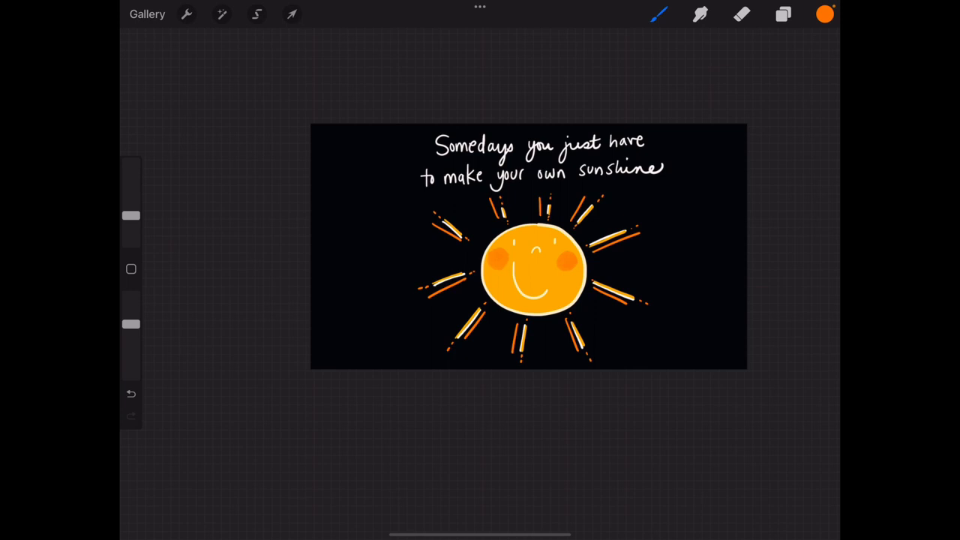
{"action": "left_click_drag", "start_coordinate": [623, 352], "coordinate": [675, 352]}
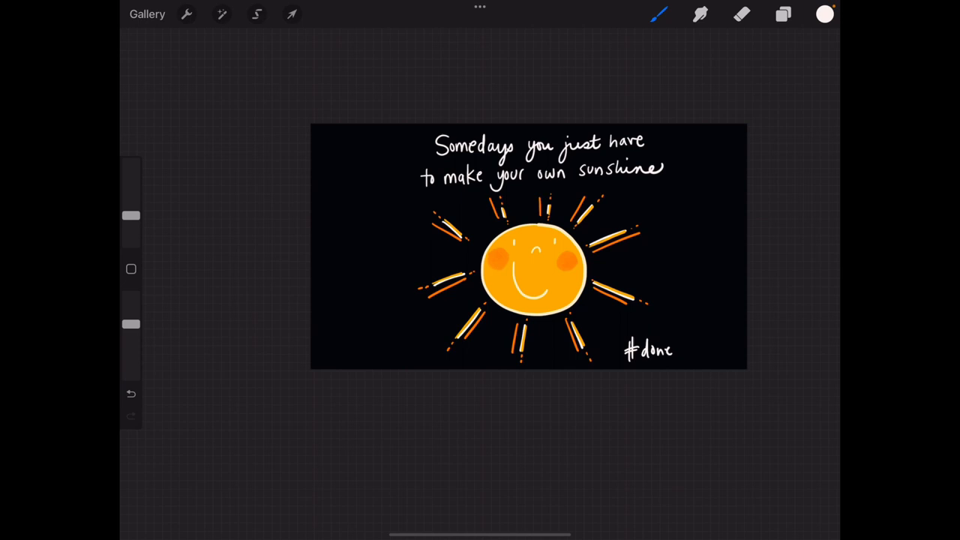